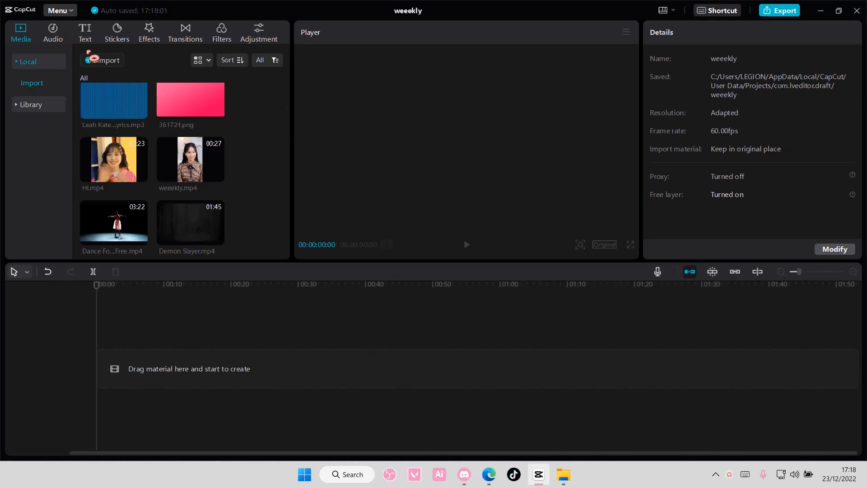
# Switch the media panel to the Text tab to show the default text preset.
pyautogui.click(85, 32)
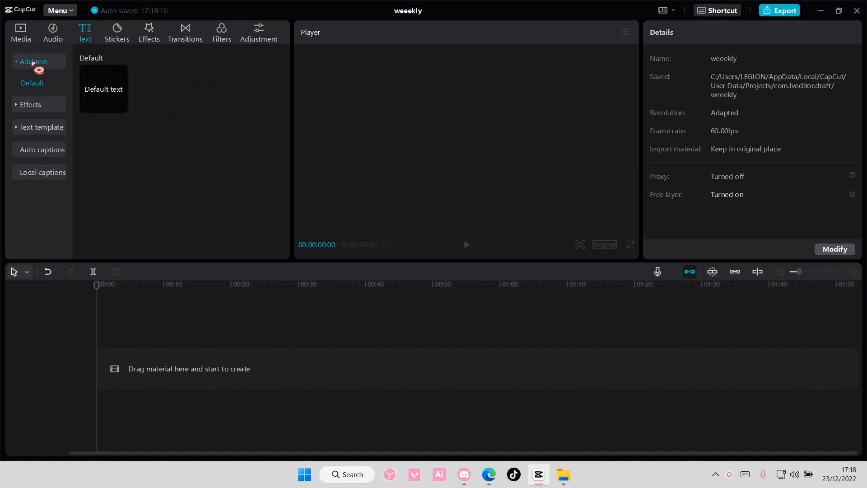
# Add a default text clip reading 'this is how you can generate text to speech on capcut pc'.
pyautogui.click(104, 88)
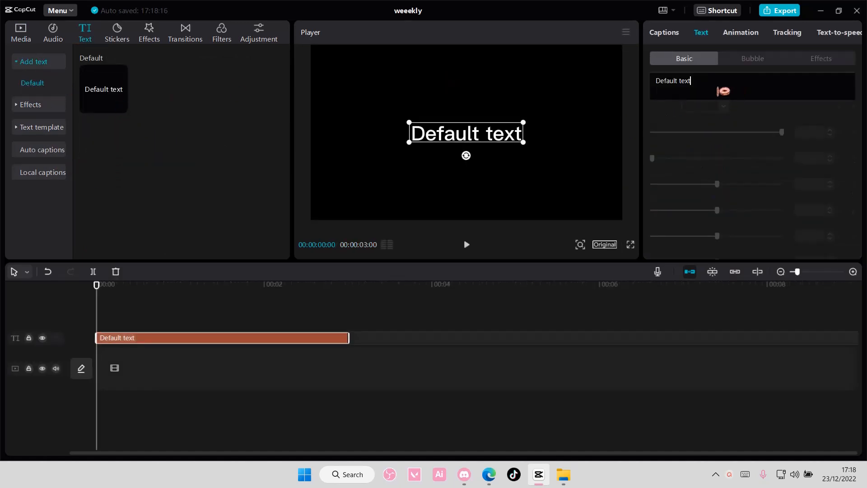
pyautogui.write('this')
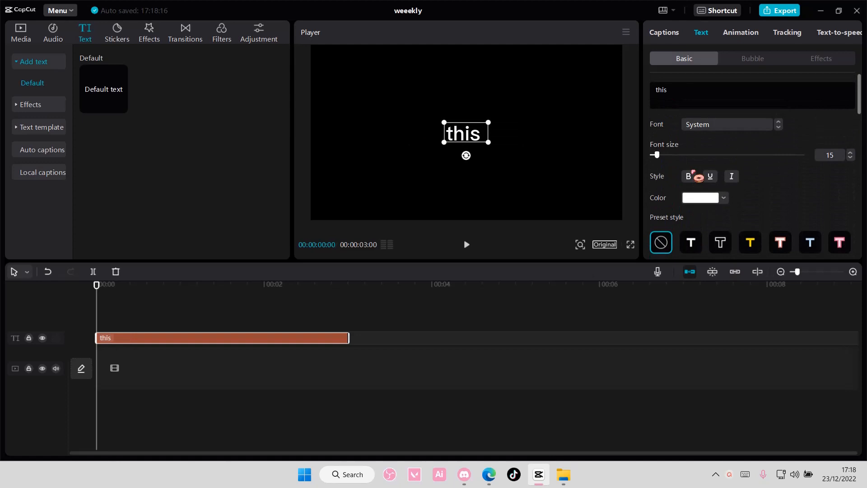
pyautogui.write('is how you can')
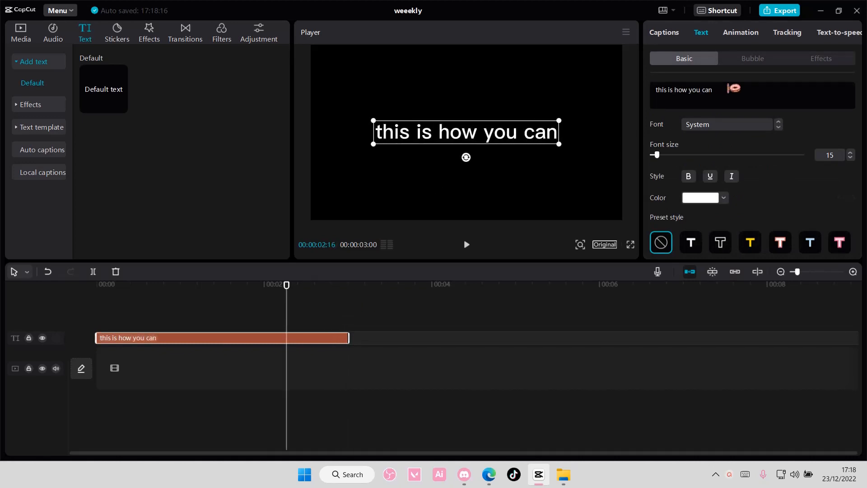
pyautogui.write('gen')
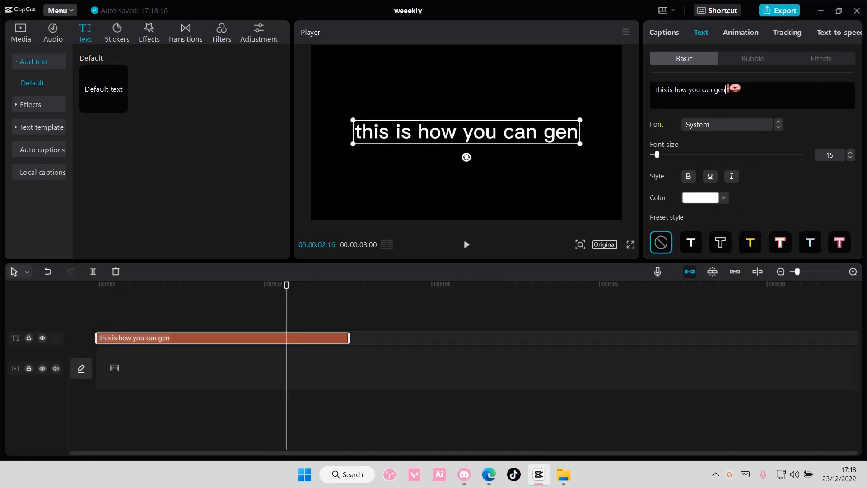
pyautogui.write('erate')
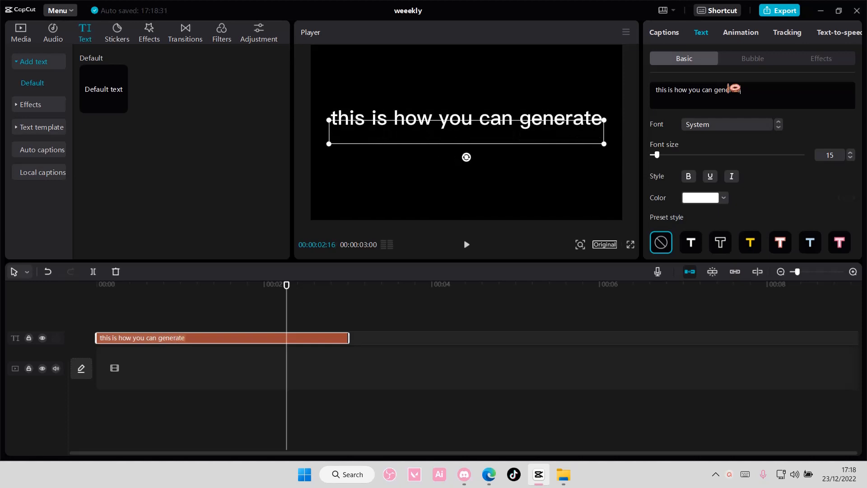
pyautogui.write('text to speech')
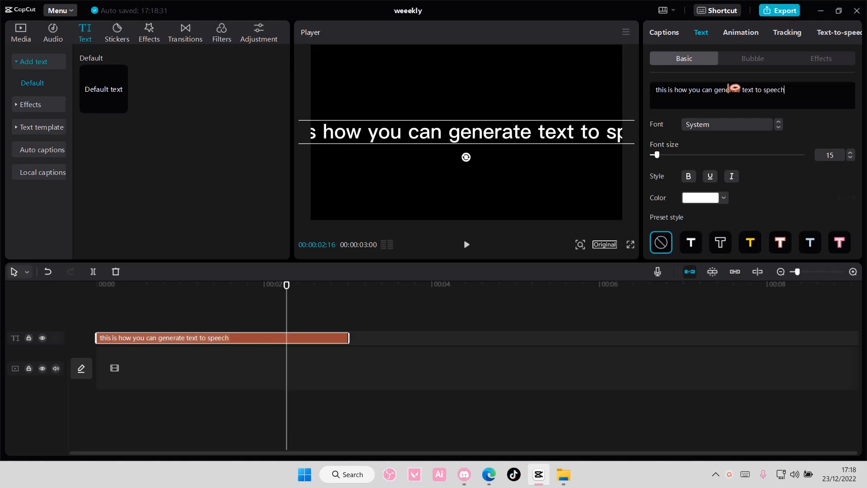
pyautogui.write('on capcut pc')
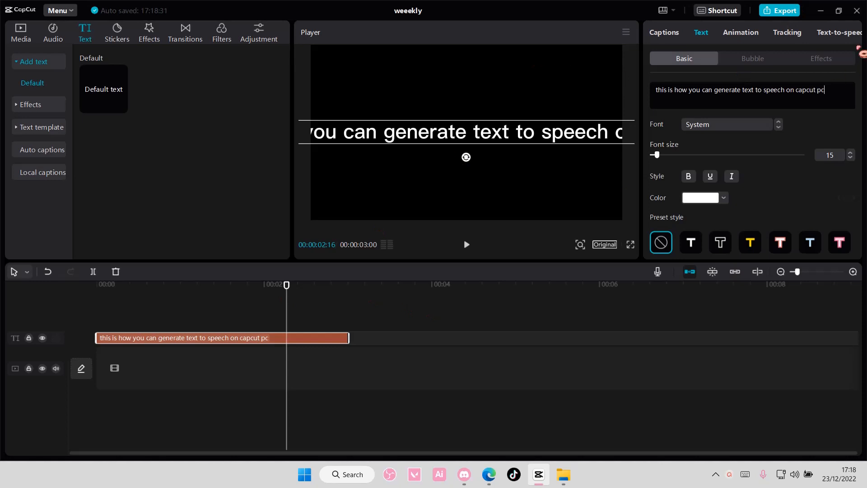
# Stretch the text clip to about seven seconds and generate a Chill Girl voiceover.
pyautogui.click(838, 32)
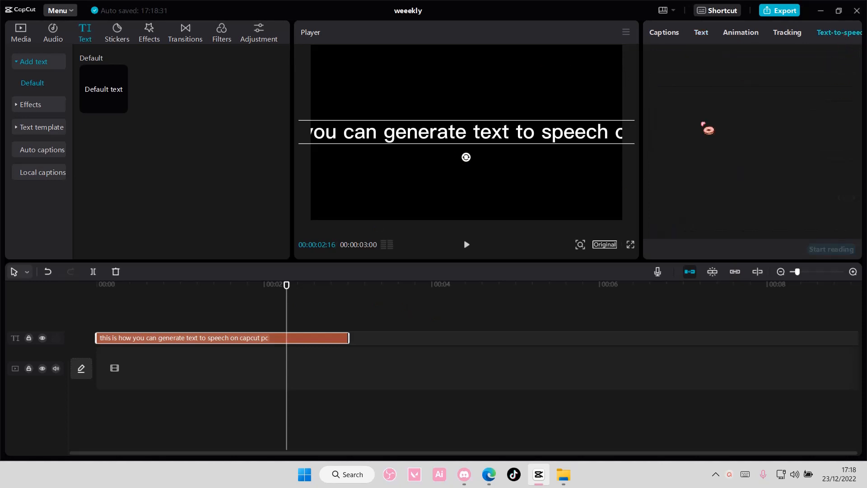
pyautogui.moveTo(347, 337); pyautogui.dragTo(675, 337)
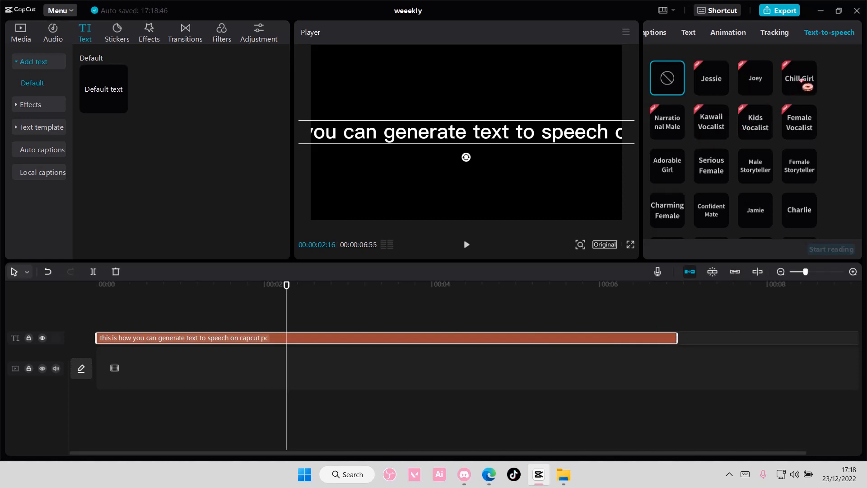
pyautogui.click(798, 78)
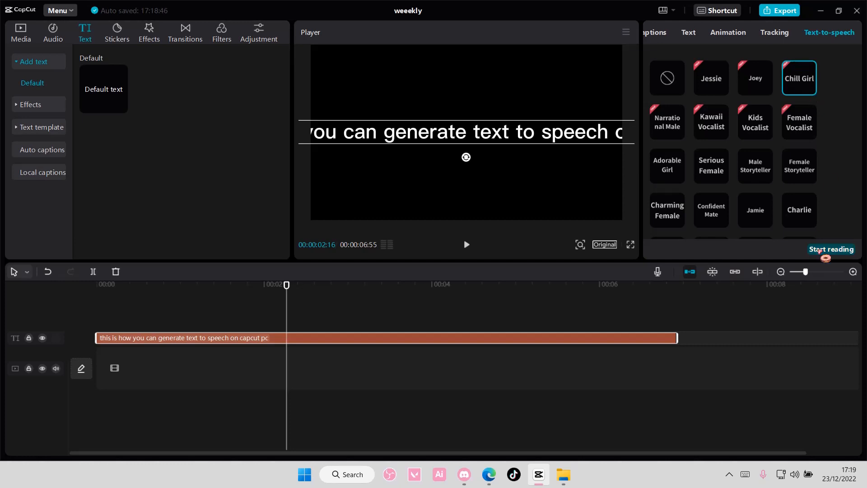
pyautogui.click(831, 249)
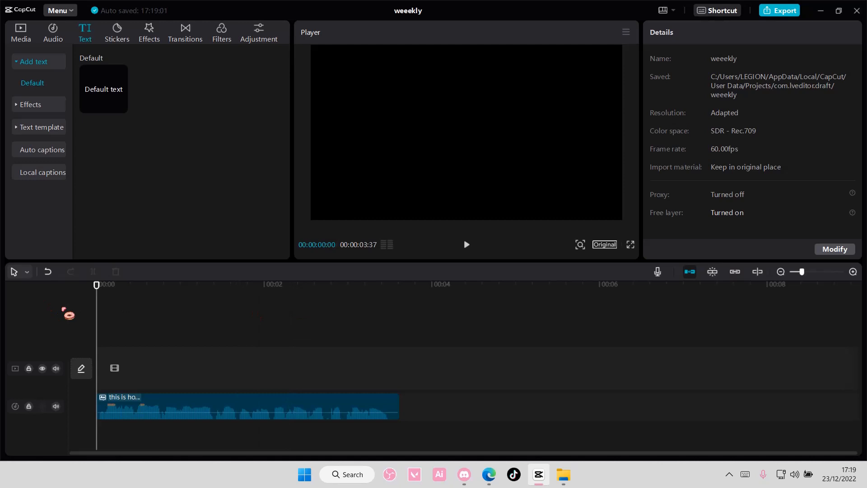
# Drag Crossfade Songs Tutorial On Spotify.mp4 from Media onto the main timeline track.
pyautogui.click(20, 32)
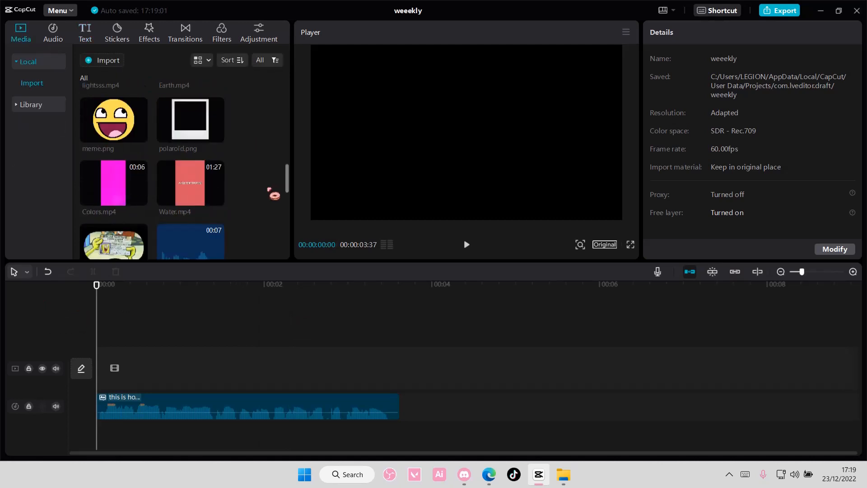
pyautogui.scroll(-3)
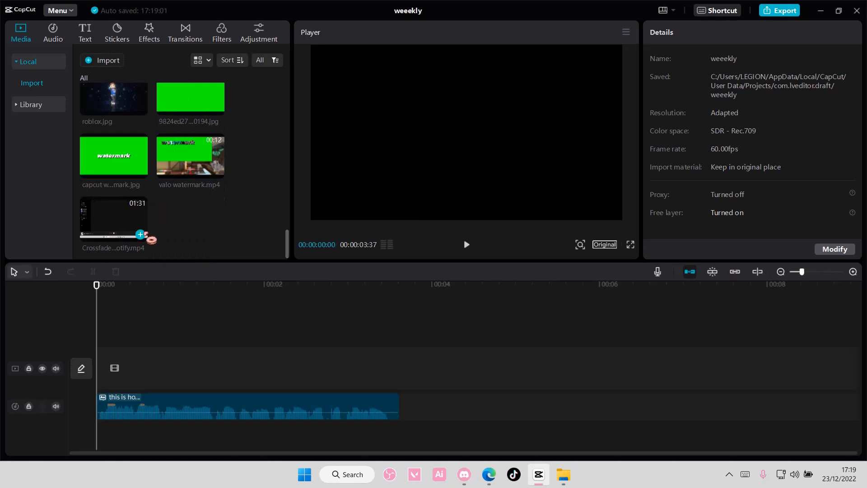
pyautogui.moveTo(114, 216); pyautogui.dragTo(249, 367)
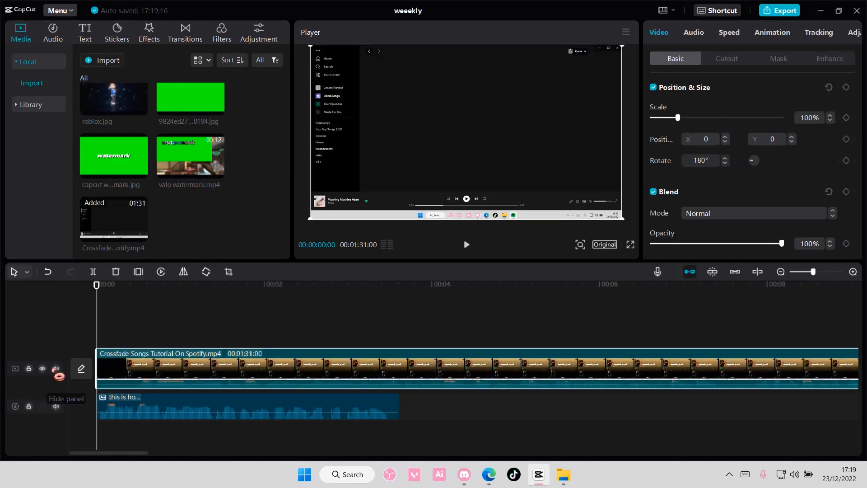
# Mute the main video track's original sound and select the voiceover clip to check its audio.
pyautogui.click(55, 369)
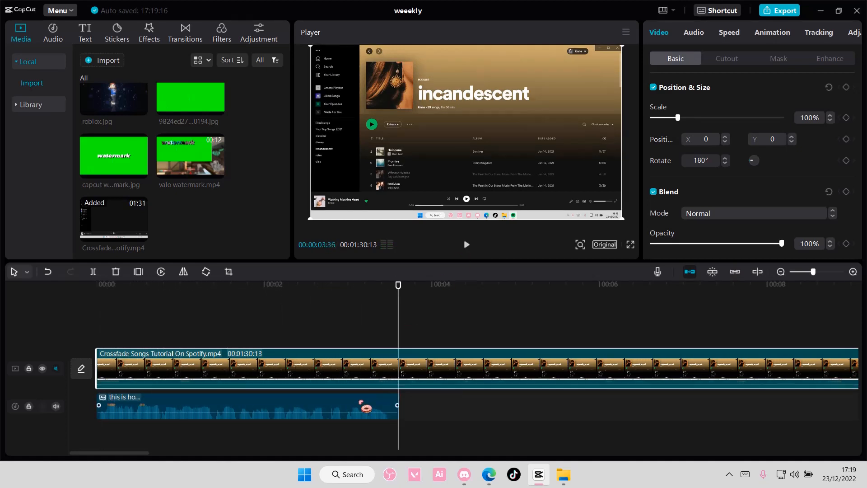
pyautogui.click(244, 406)
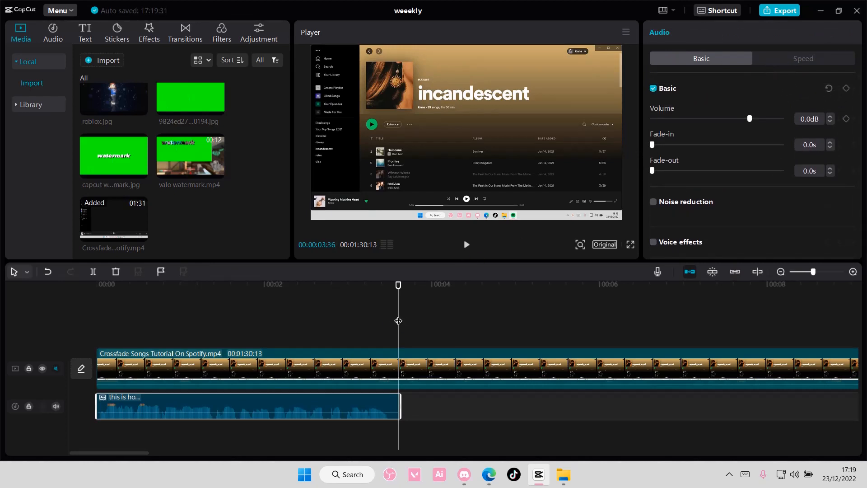
pyautogui.click(250, 284)
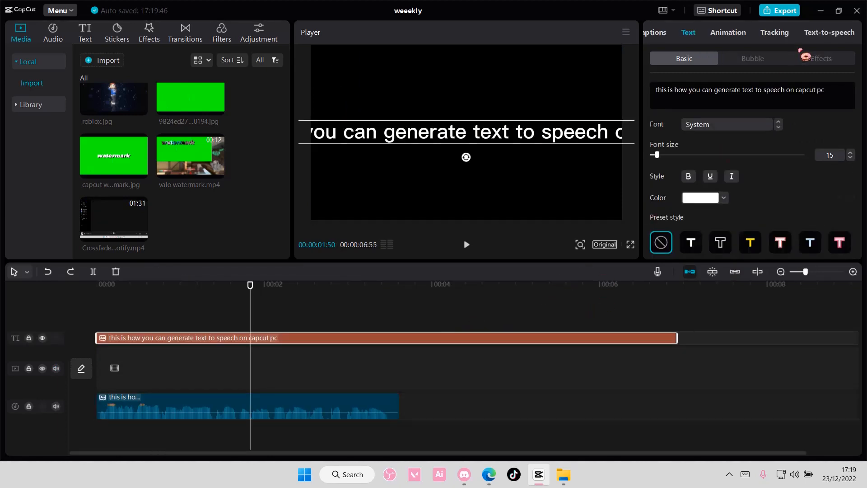
# In the text-to-speech voices, audition Peaceful Female, then choose Wacky.
pyautogui.click(829, 33)
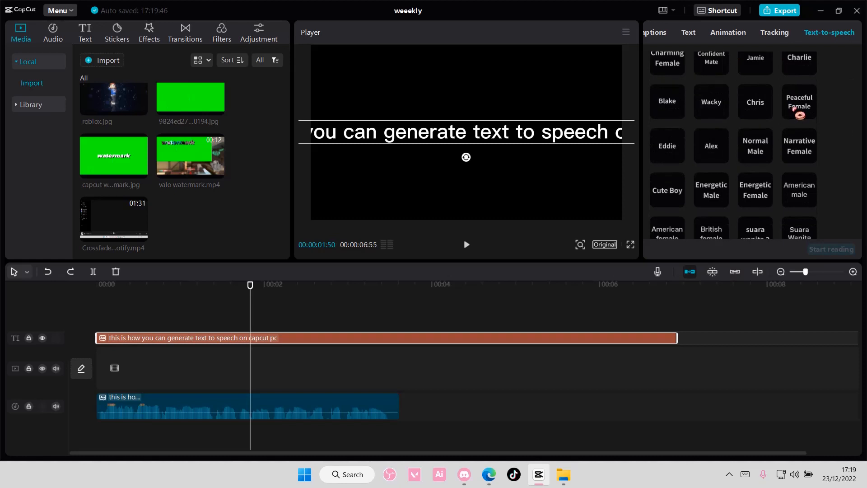
pyautogui.scroll(-3)
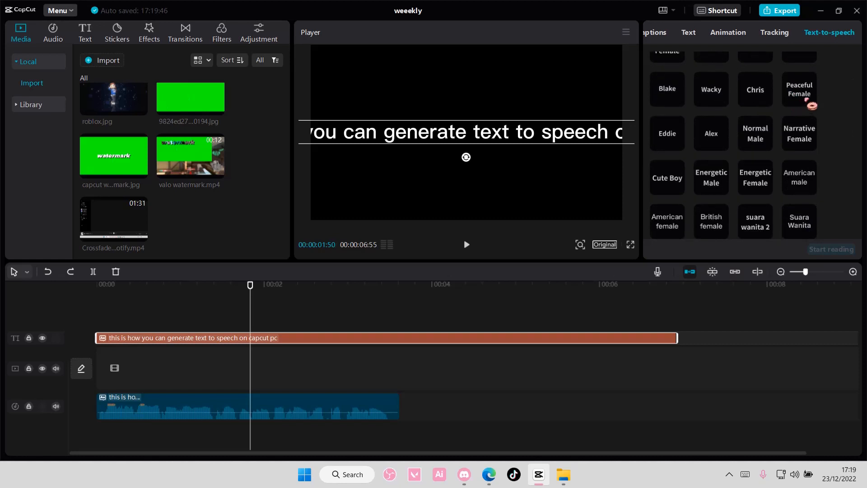
pyautogui.click(798, 88)
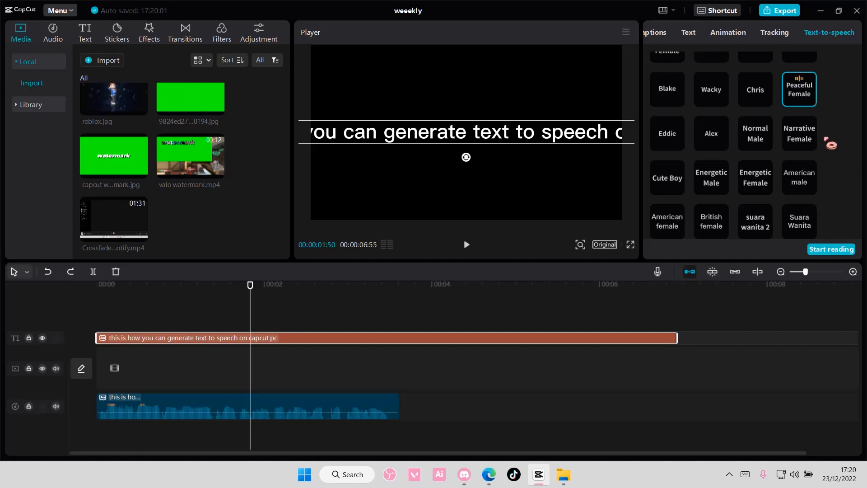
pyautogui.click(710, 89)
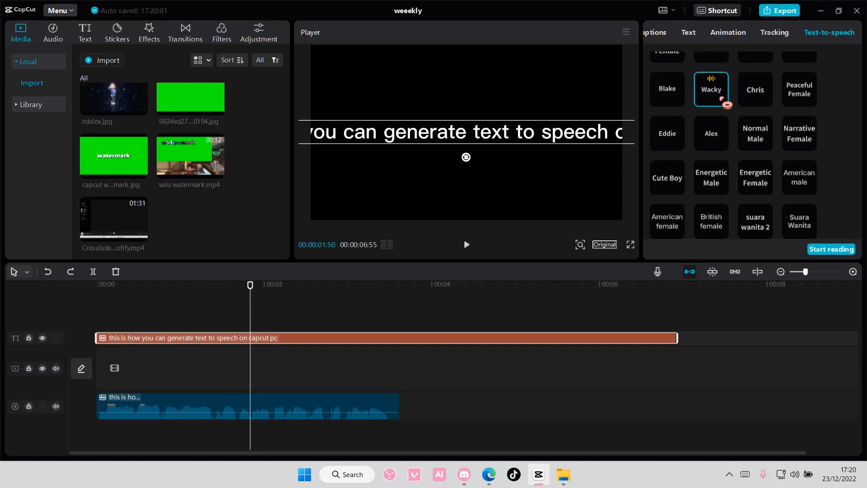